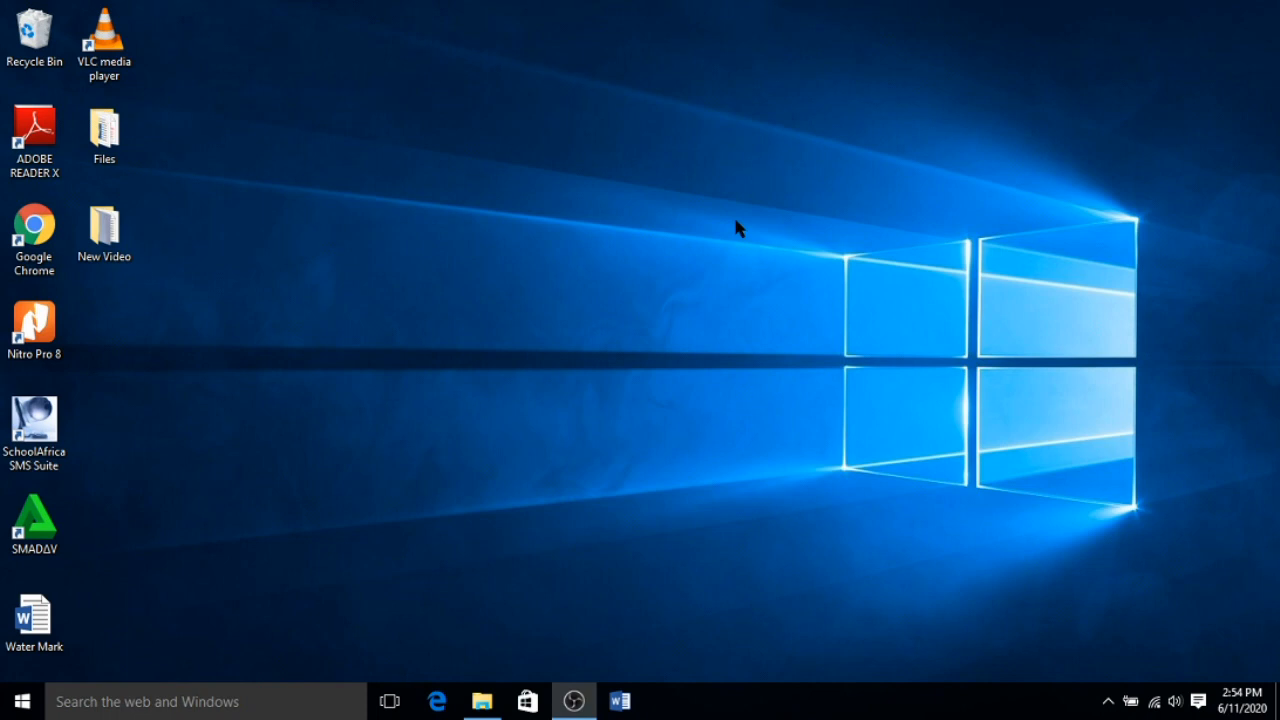
pyautogui.moveTo(210, 388)
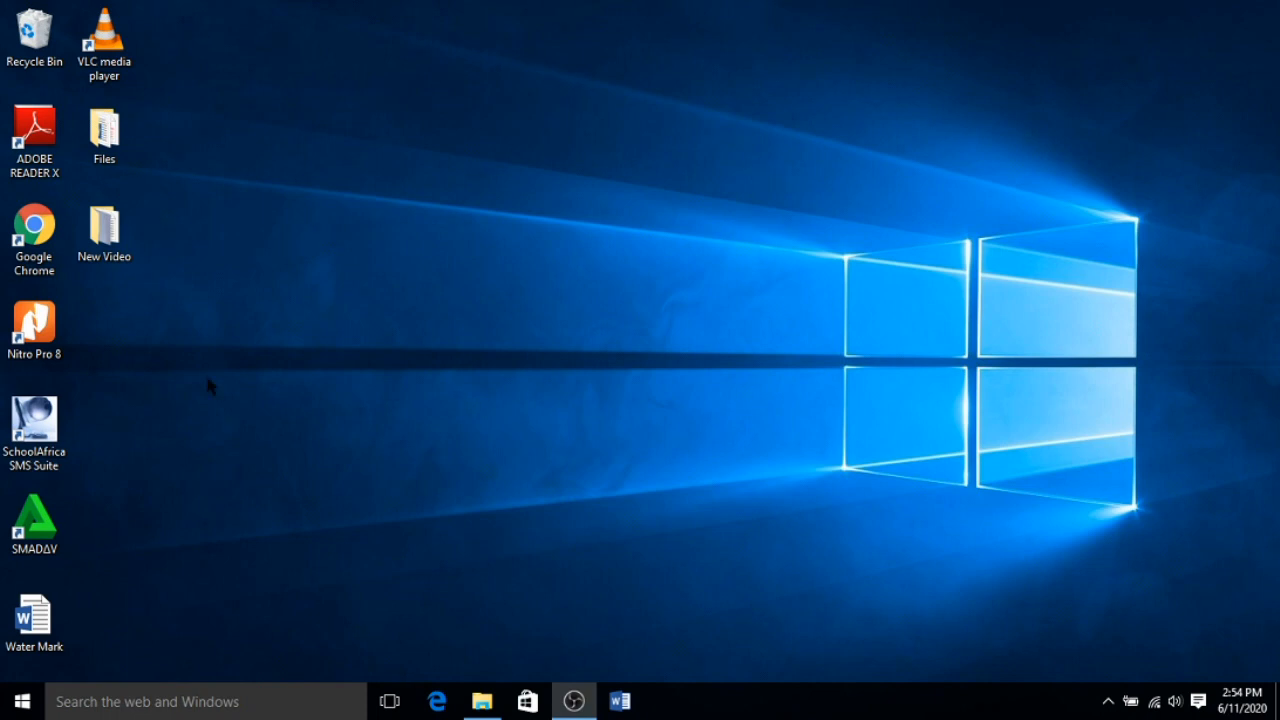
# Step: Launch the 'Water Mark' Word document from the desktop
pyautogui.doubleClick(34, 615)
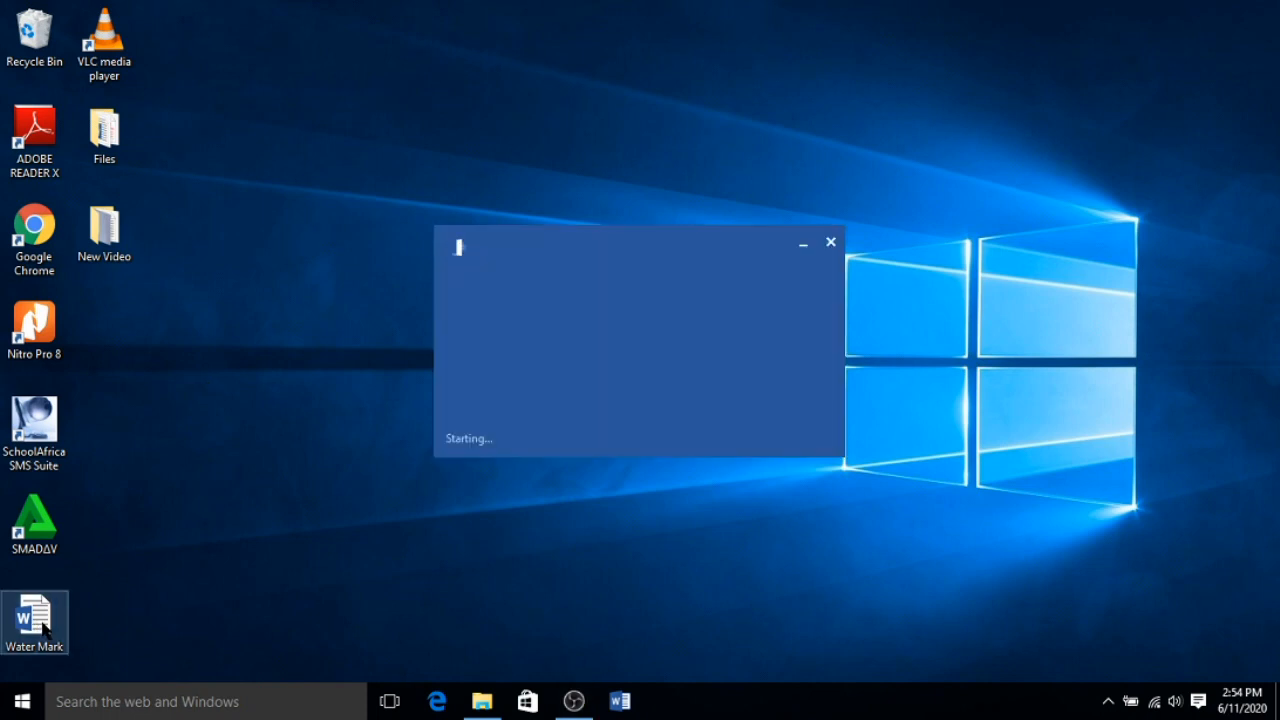
# Step: Scroll through all three pages and put the cursor on page 2 below 'Shake Hubei'
pyautogui.doubleClick(34, 615)
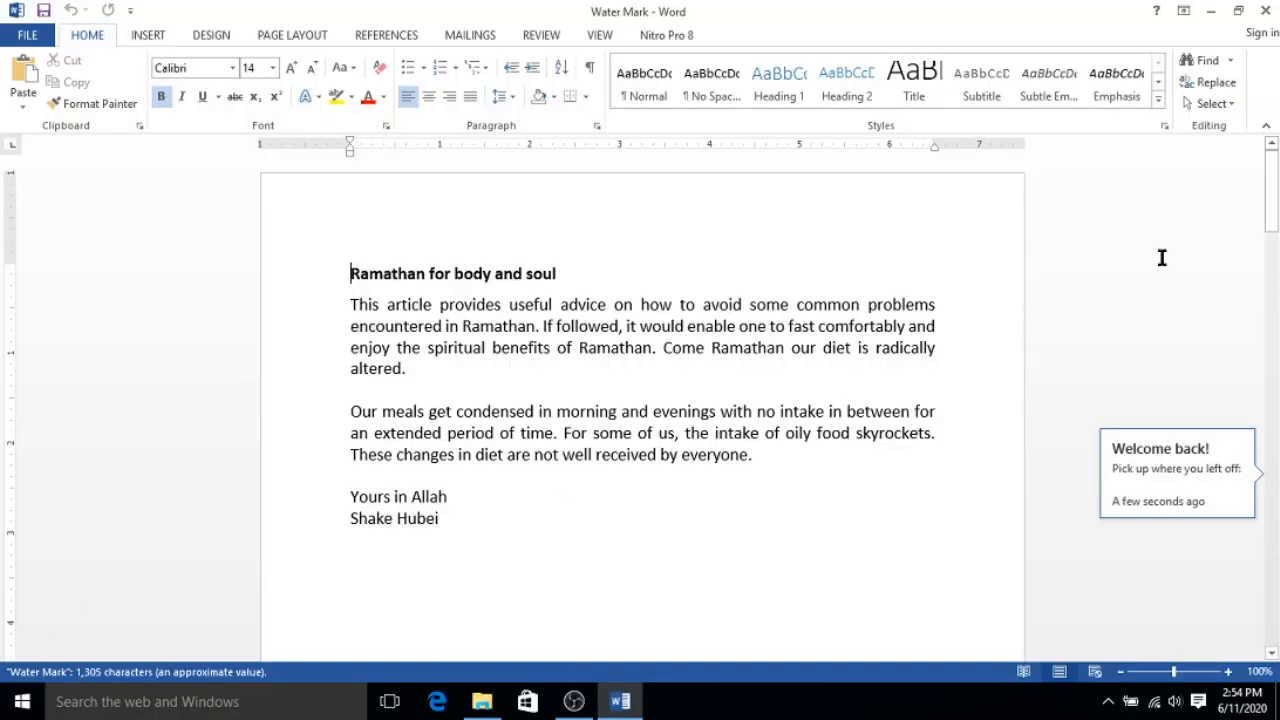
pyautogui.scroll(-3)
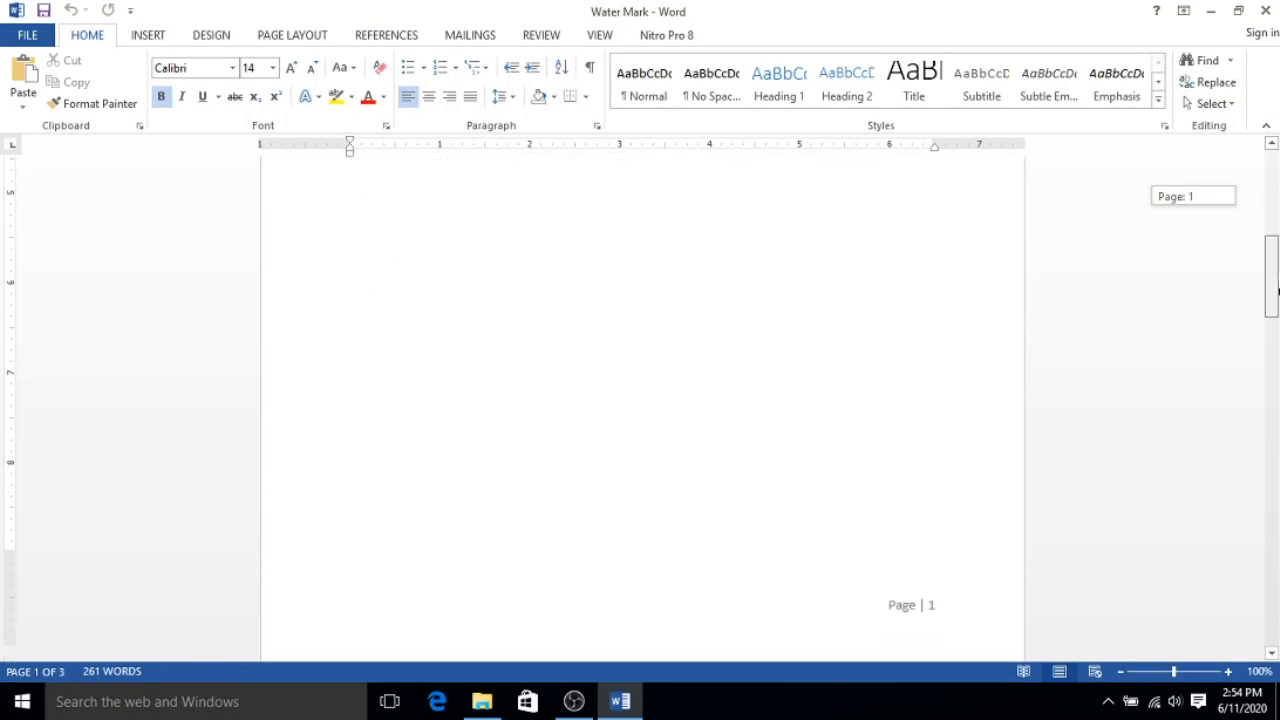
pyautogui.scroll(-3)
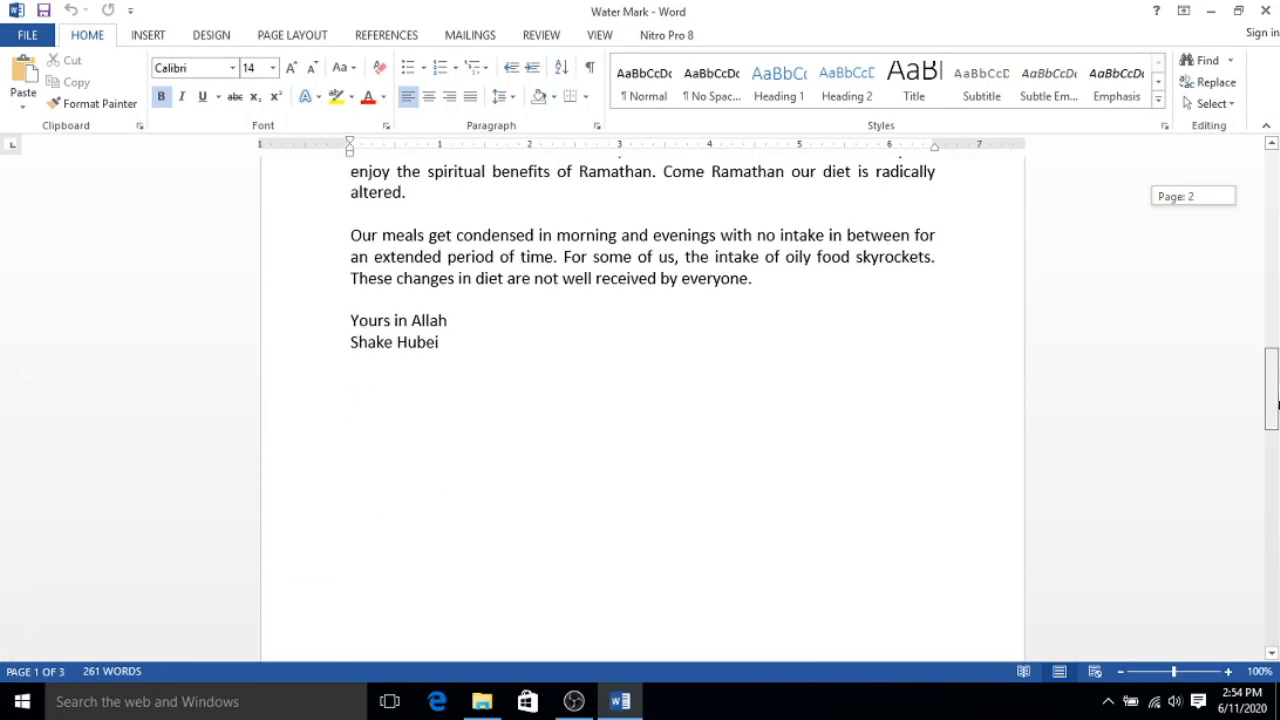
pyautogui.scroll(-3)
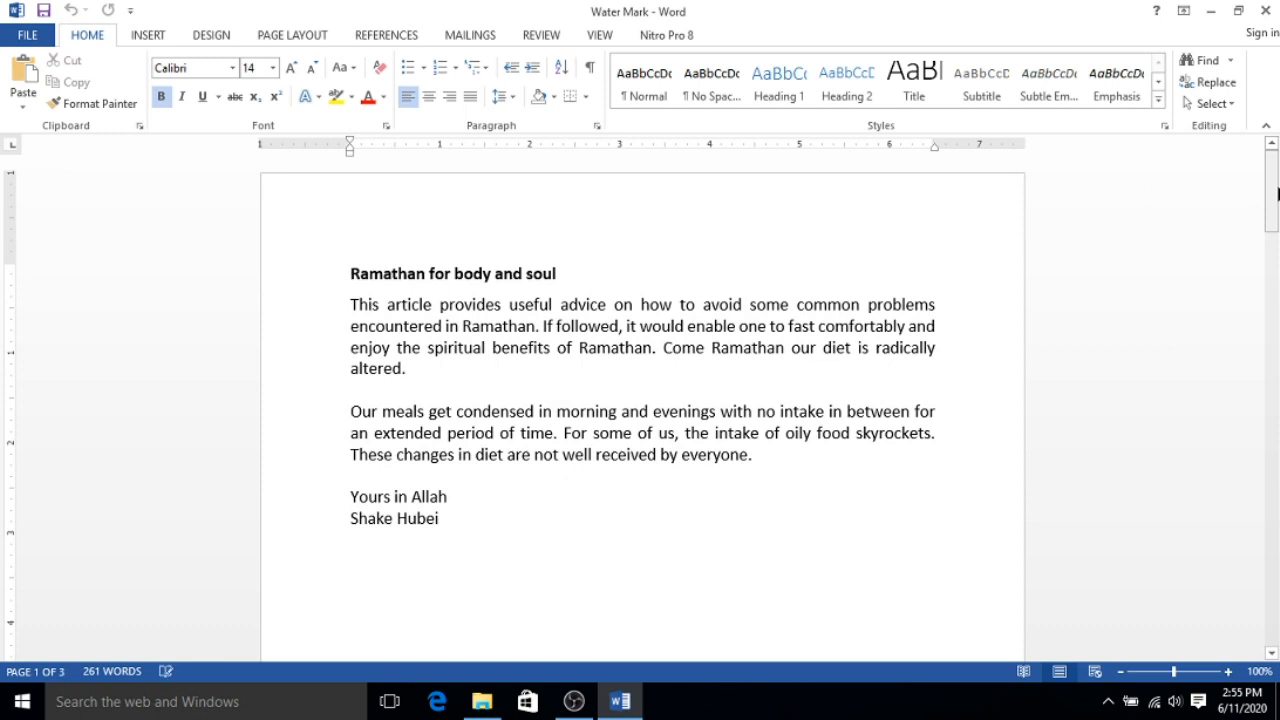
pyautogui.click(350, 273)
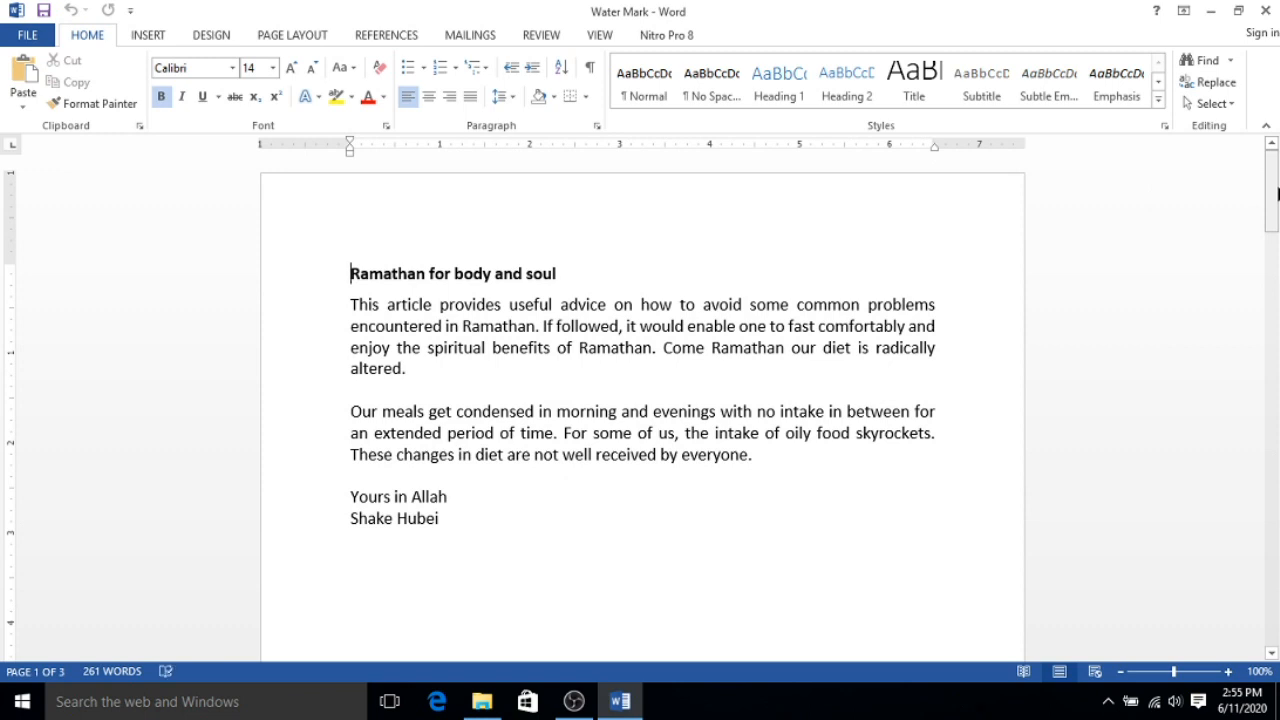
pyautogui.moveTo(1272, 195); pyautogui.dragTo(1272, 200)
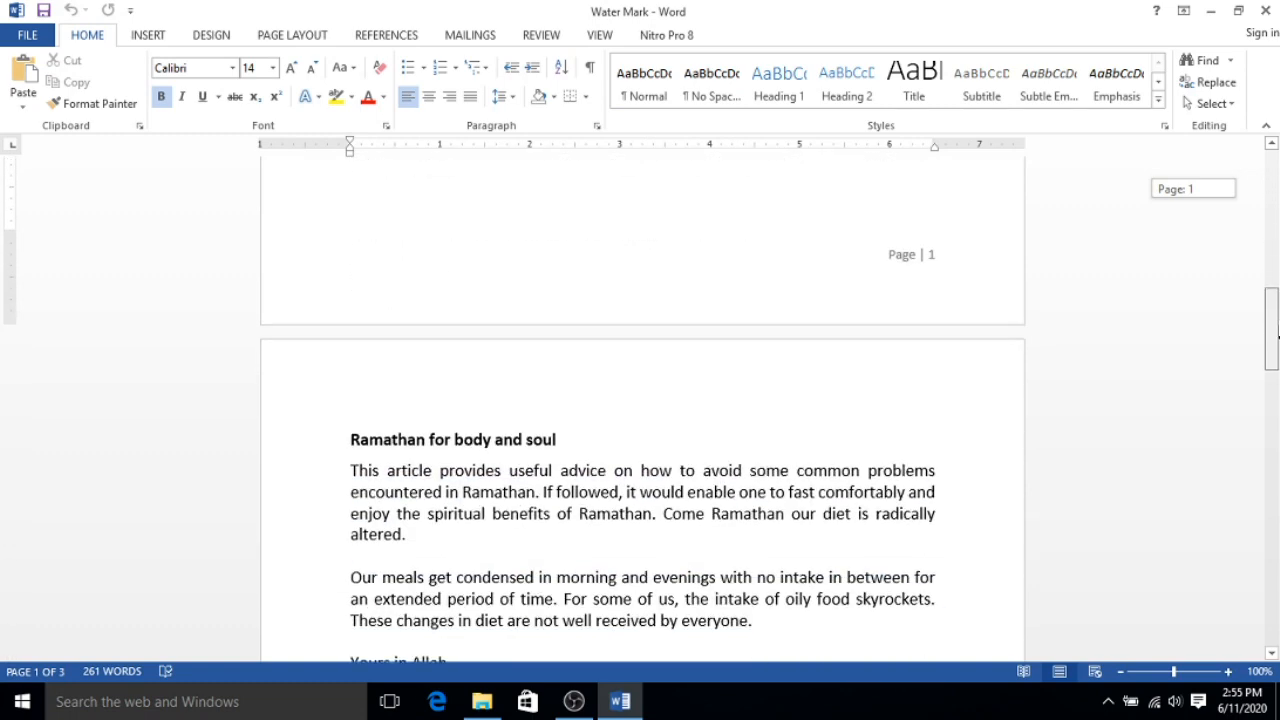
pyautogui.scroll(-3)
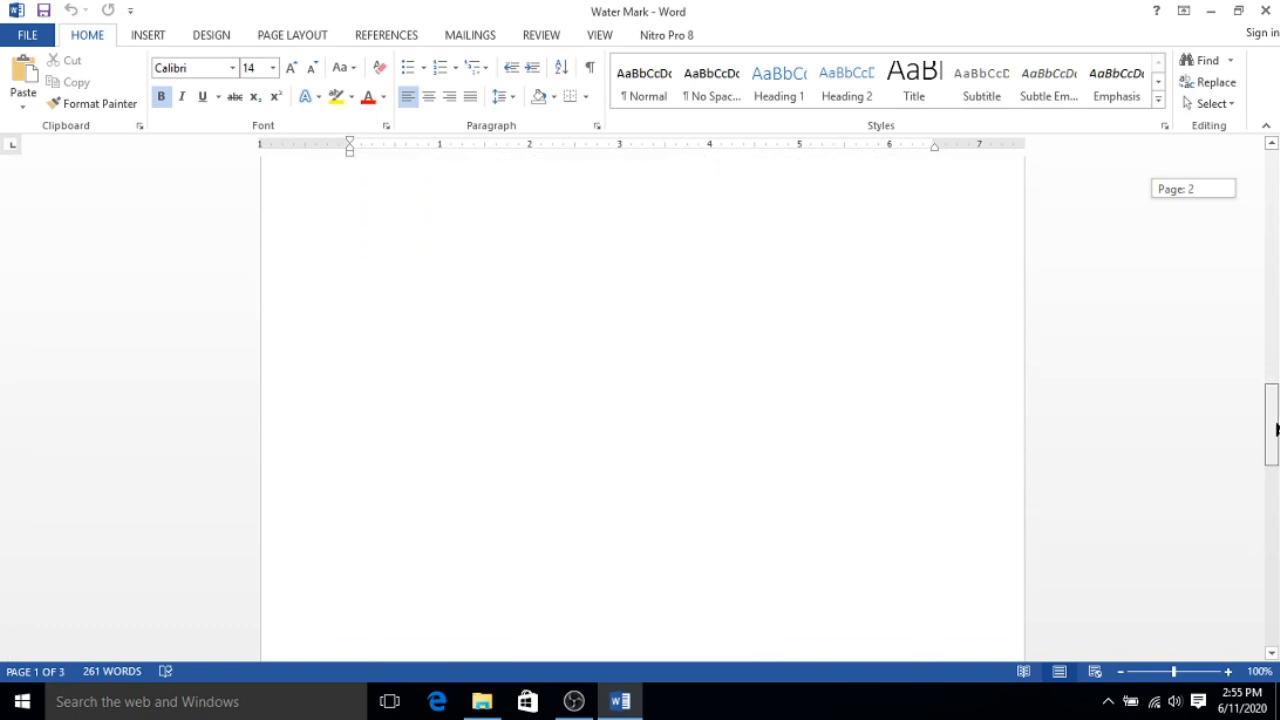
pyautogui.scroll(-3)
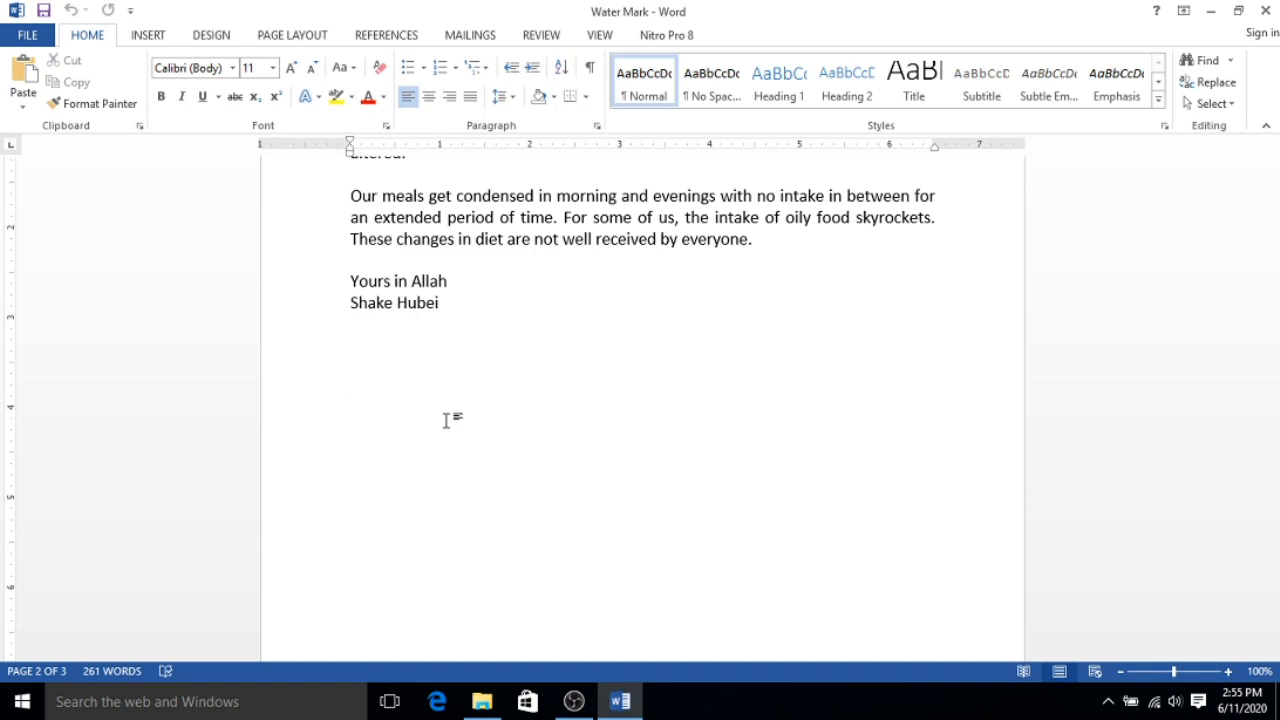
pyautogui.moveTo(211, 35)
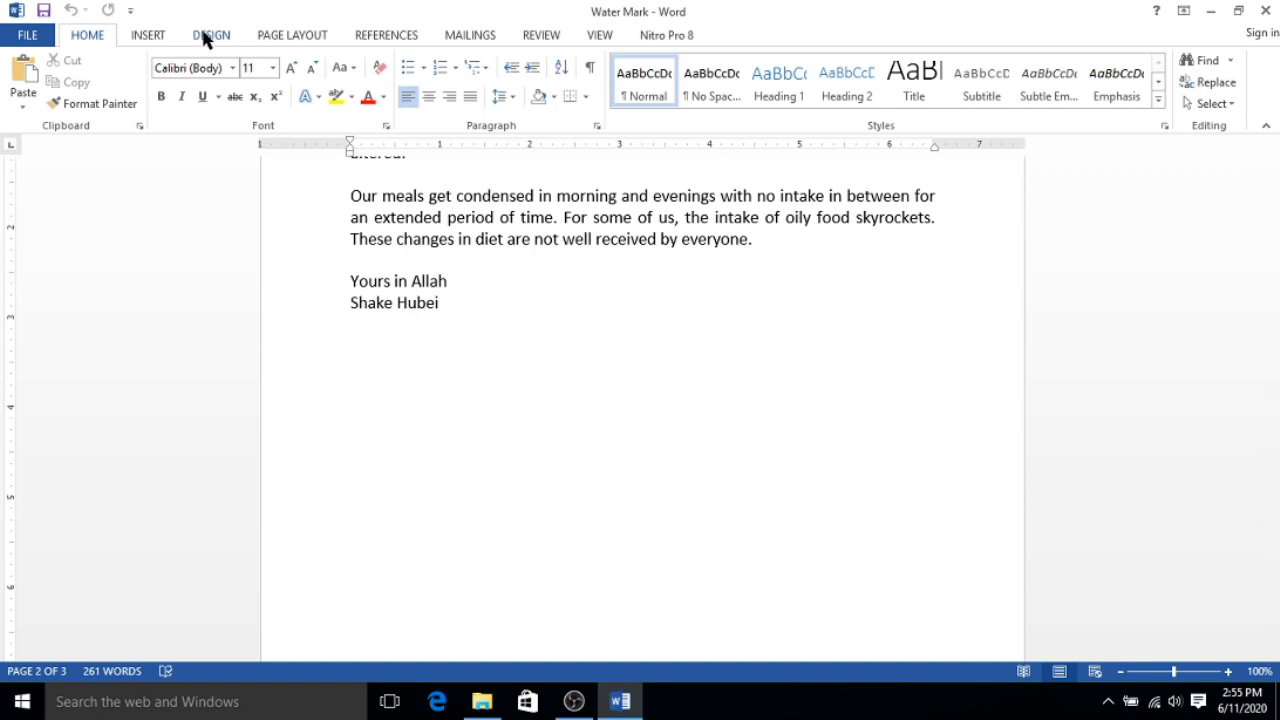
# Step: Switch to the Design ribbon with its Page Background and Watermark options
pyautogui.click(211, 34)
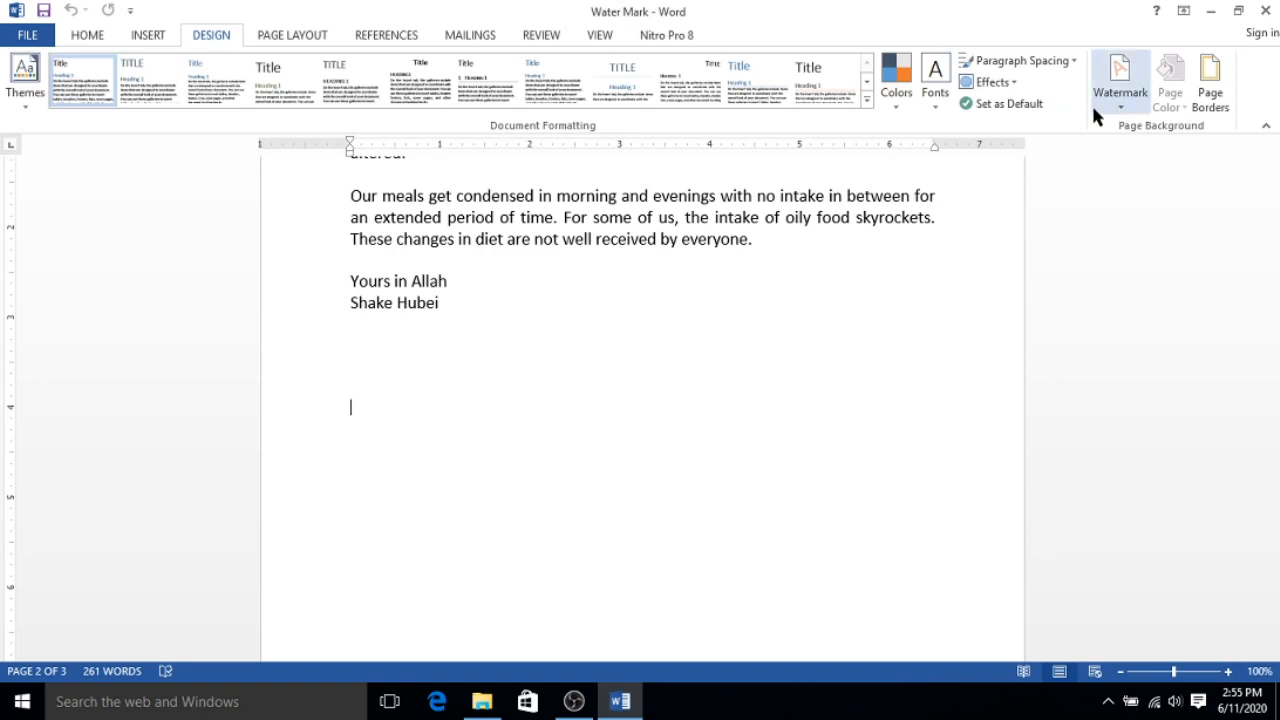
pyautogui.moveTo(1120, 80)
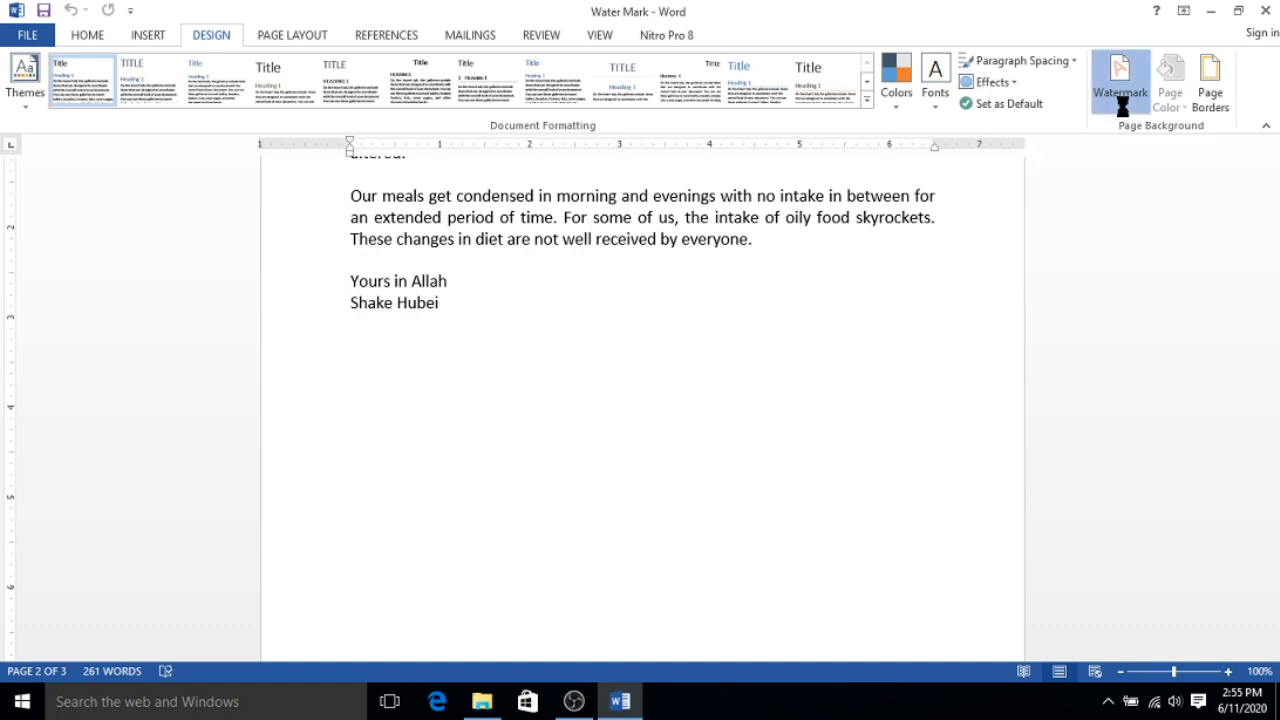
# Step: Insert the CONFIDENTIAL 1 watermark at the current document position on page 2
pyautogui.click(1120, 80)
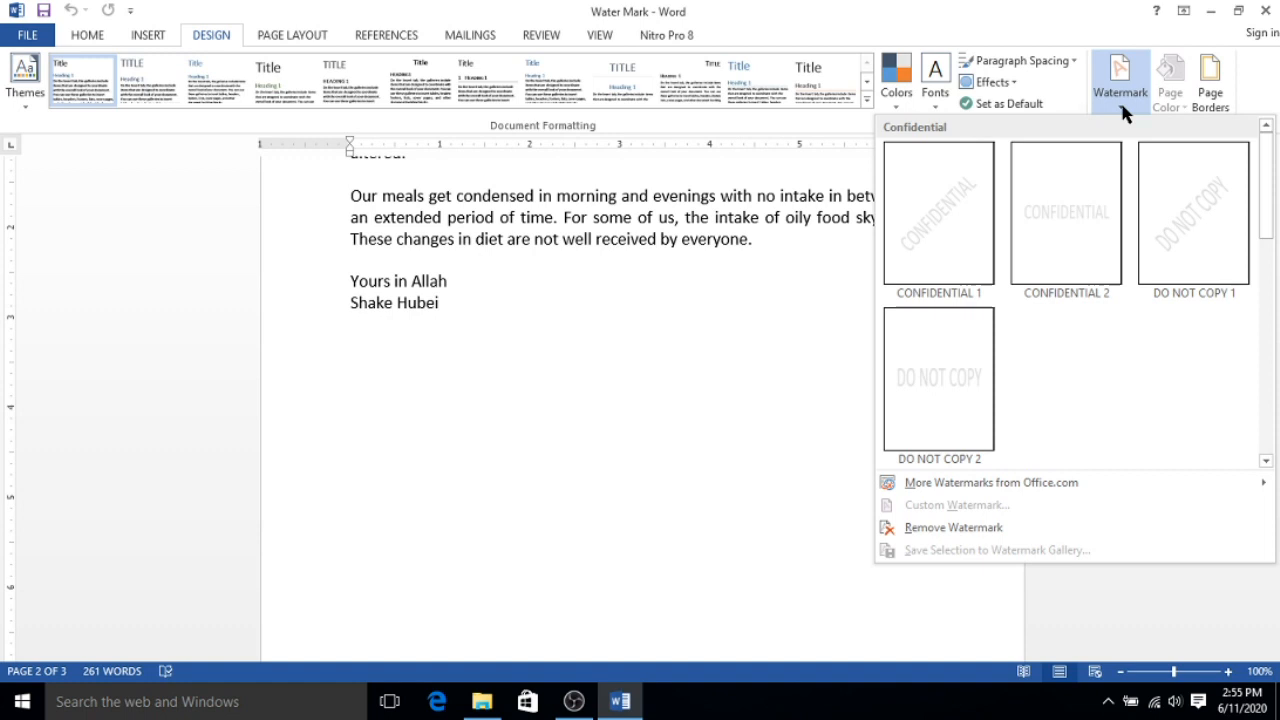
pyautogui.moveTo(1066, 212)
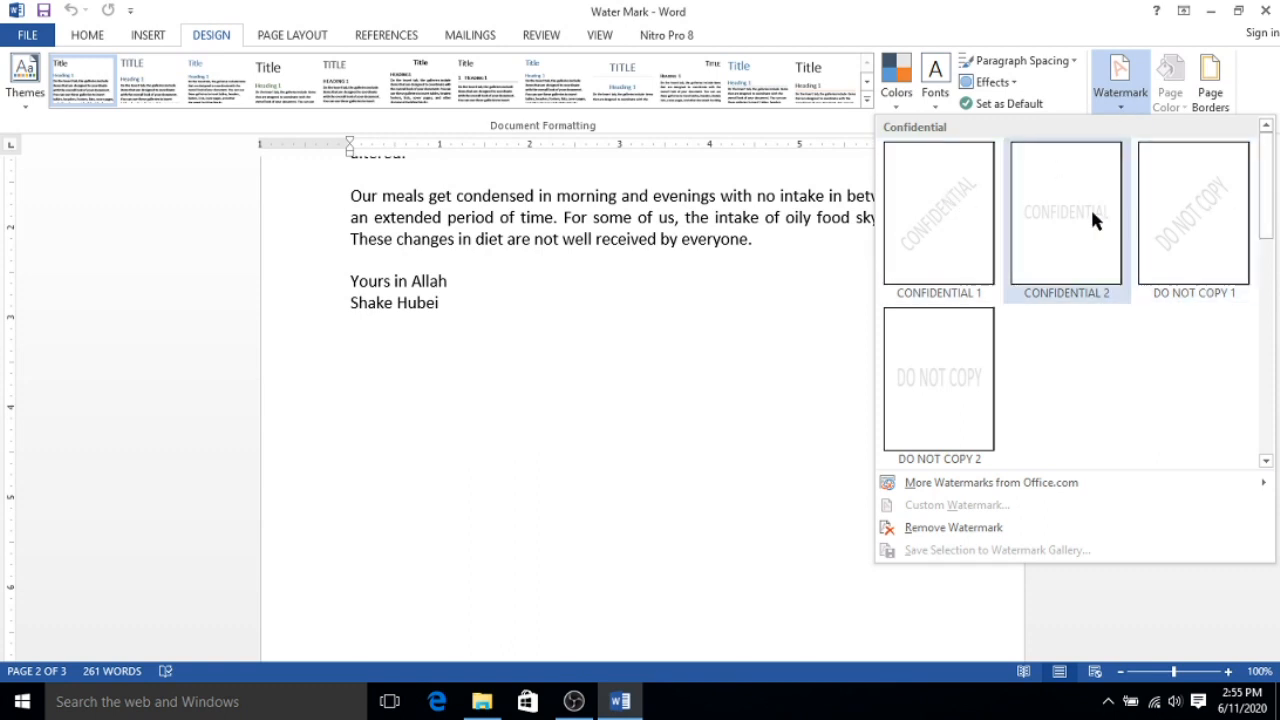
pyautogui.moveTo(940, 218)
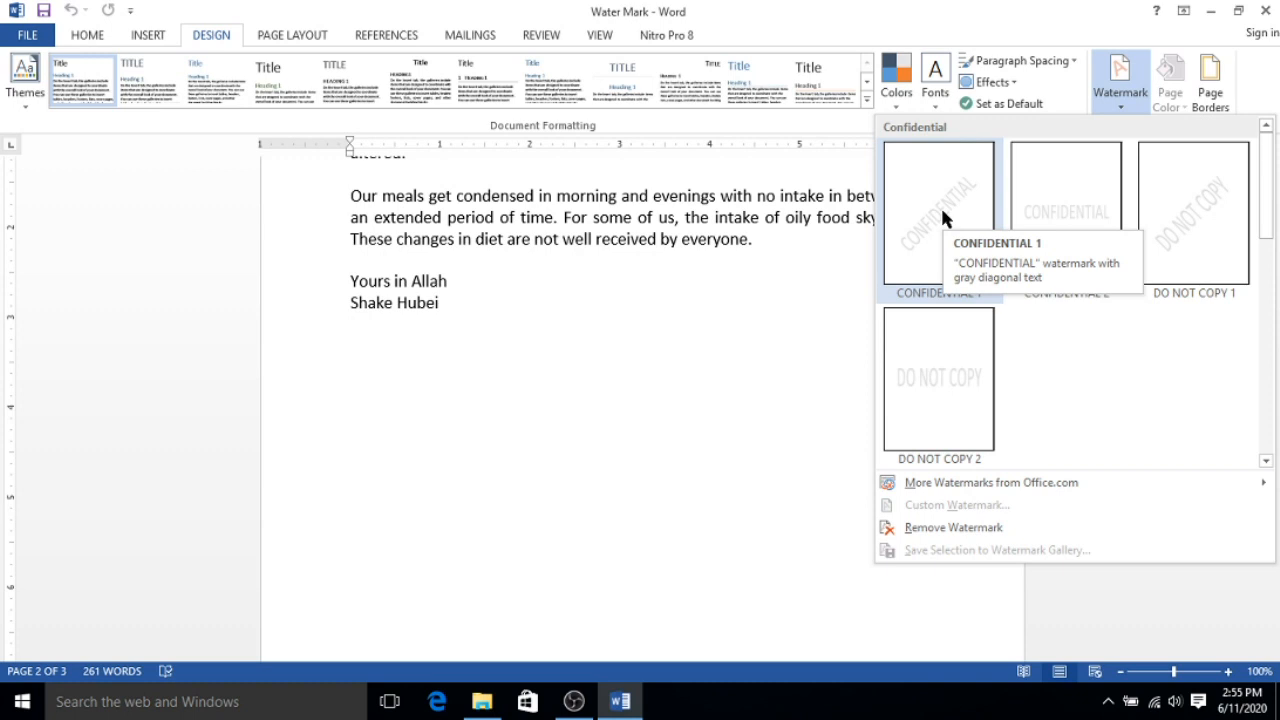
pyautogui.rightClick(938, 210)
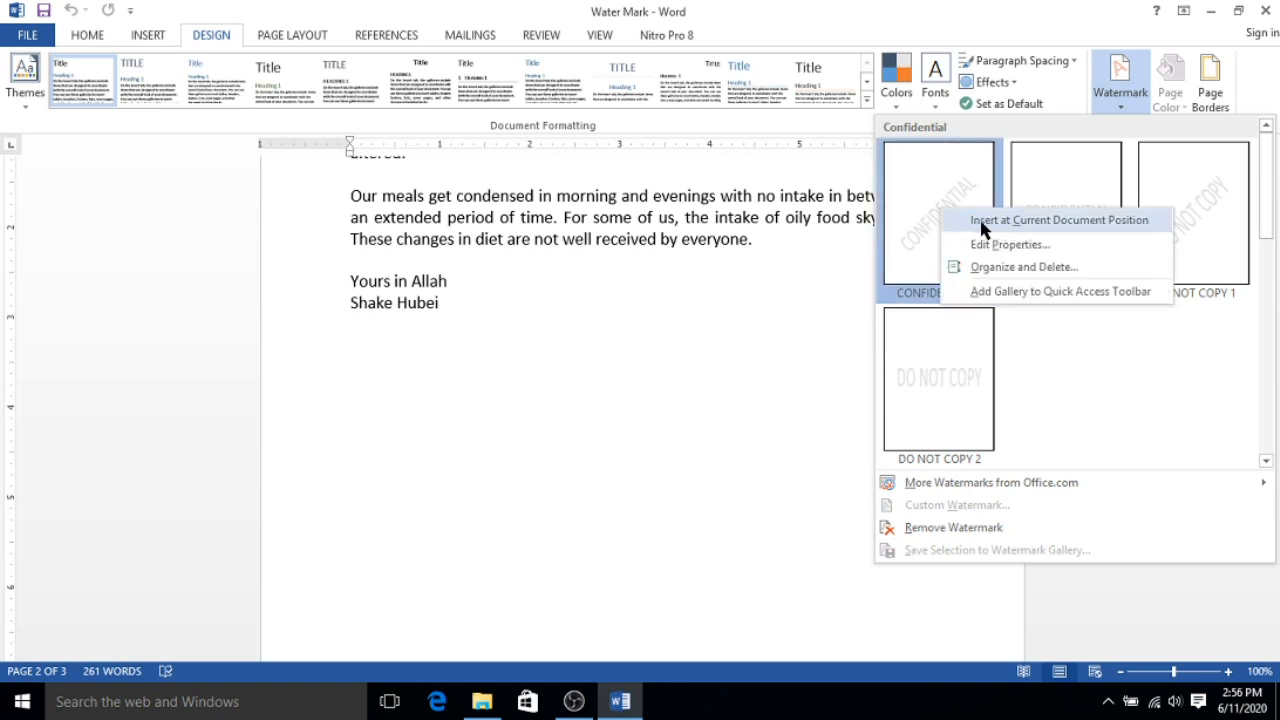
pyautogui.moveTo(1043, 221)
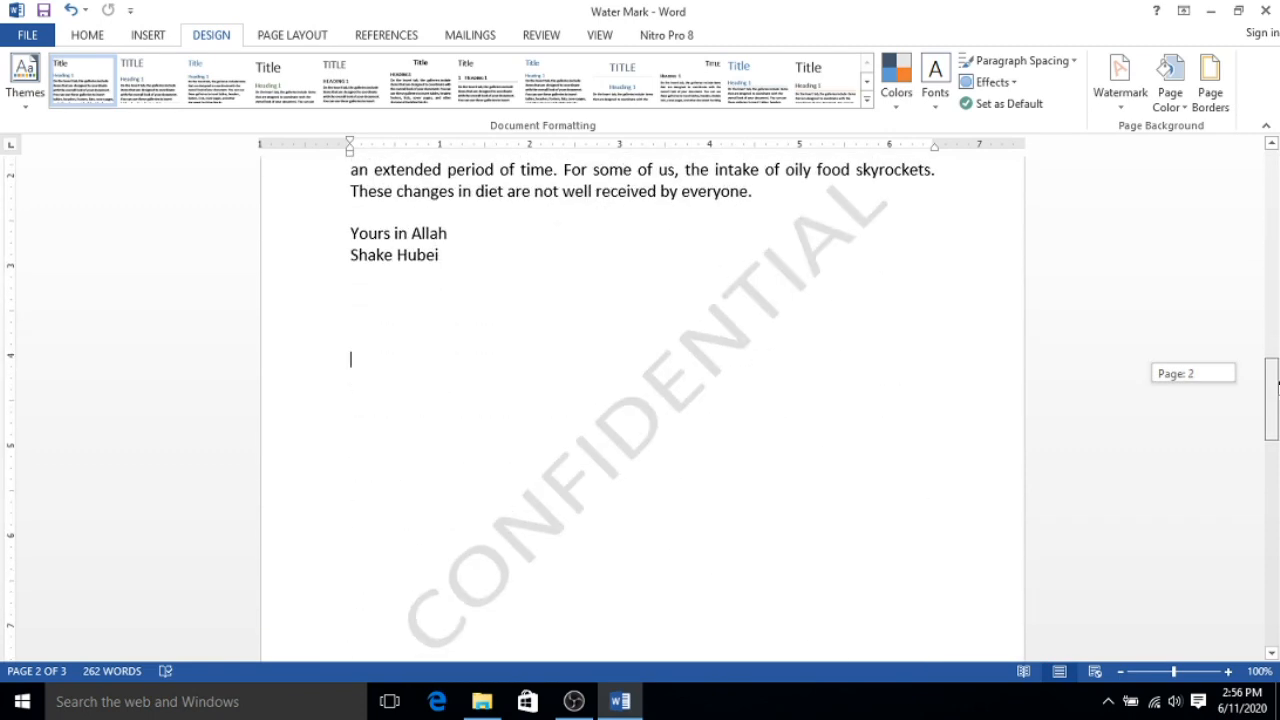
pyautogui.scroll(-3)
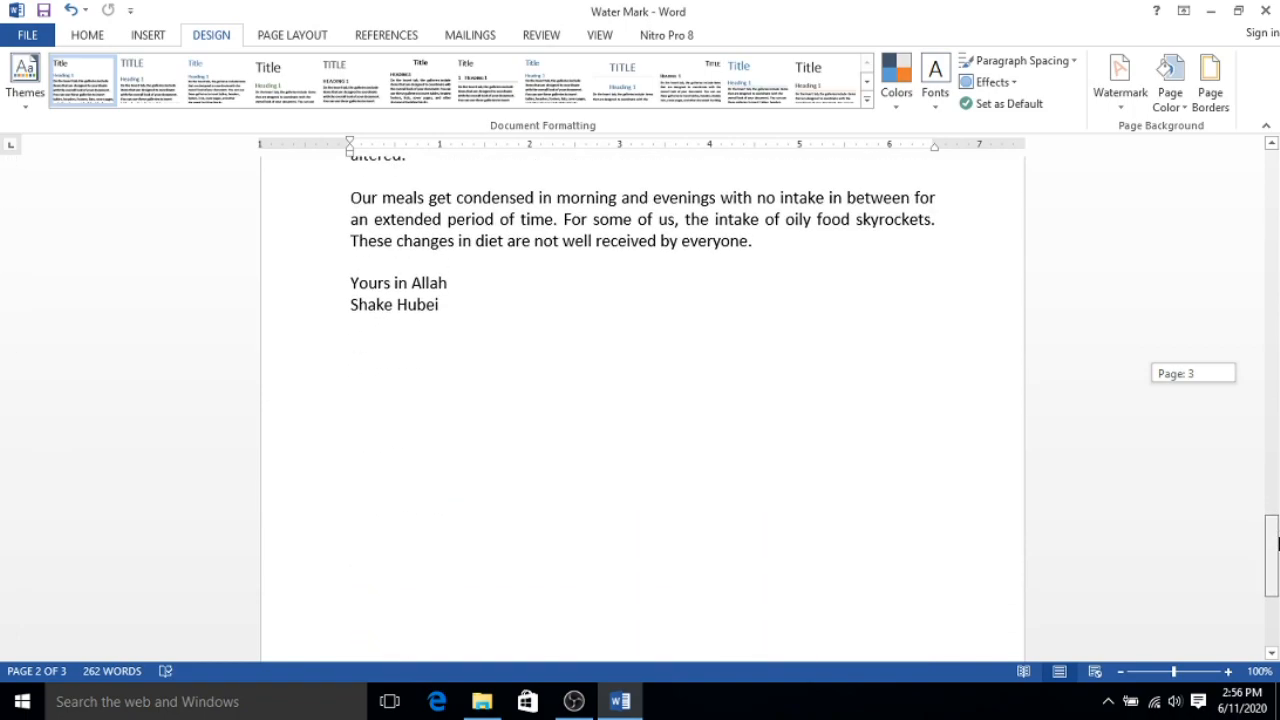
pyautogui.scroll(3)
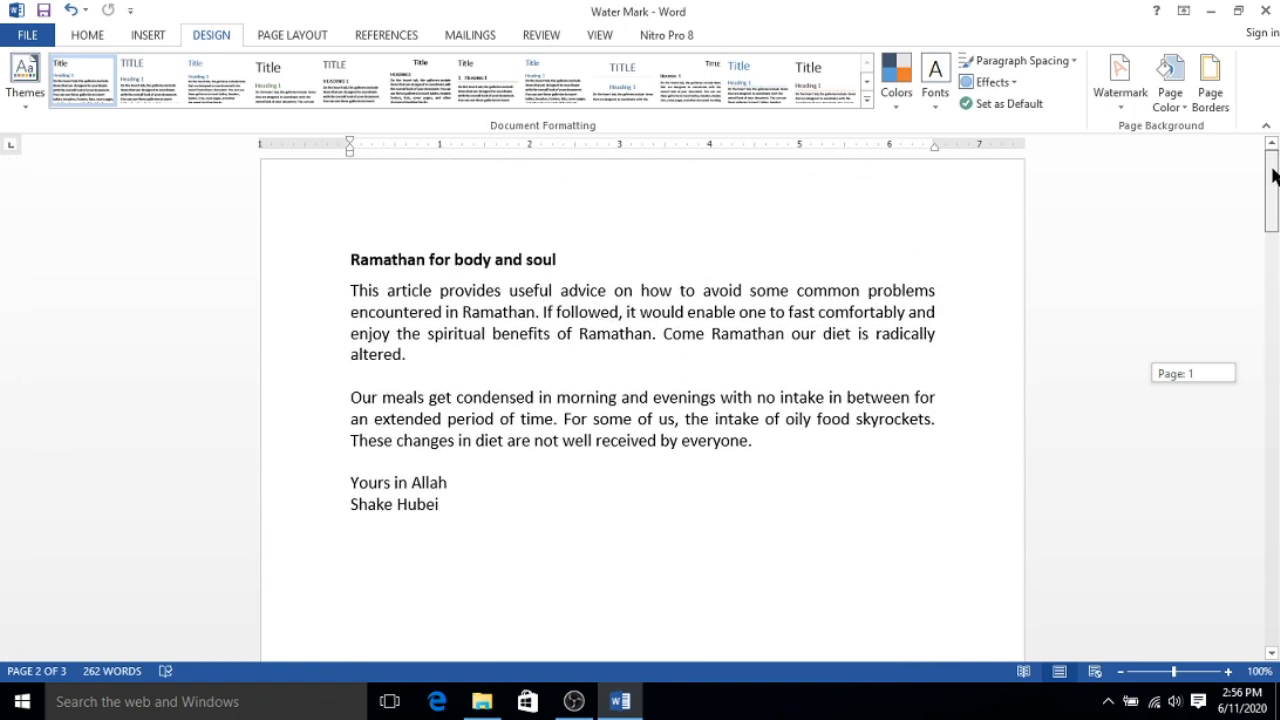
pyautogui.scroll(-3)
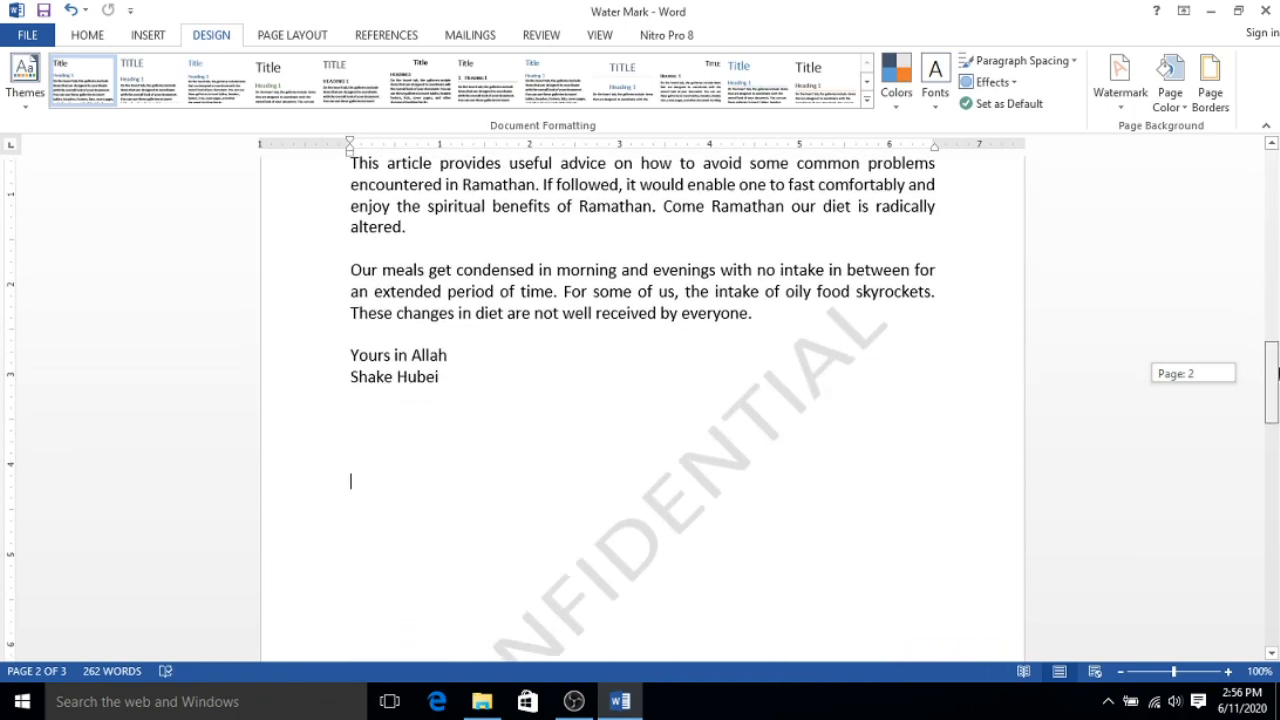
pyautogui.scroll(-3)
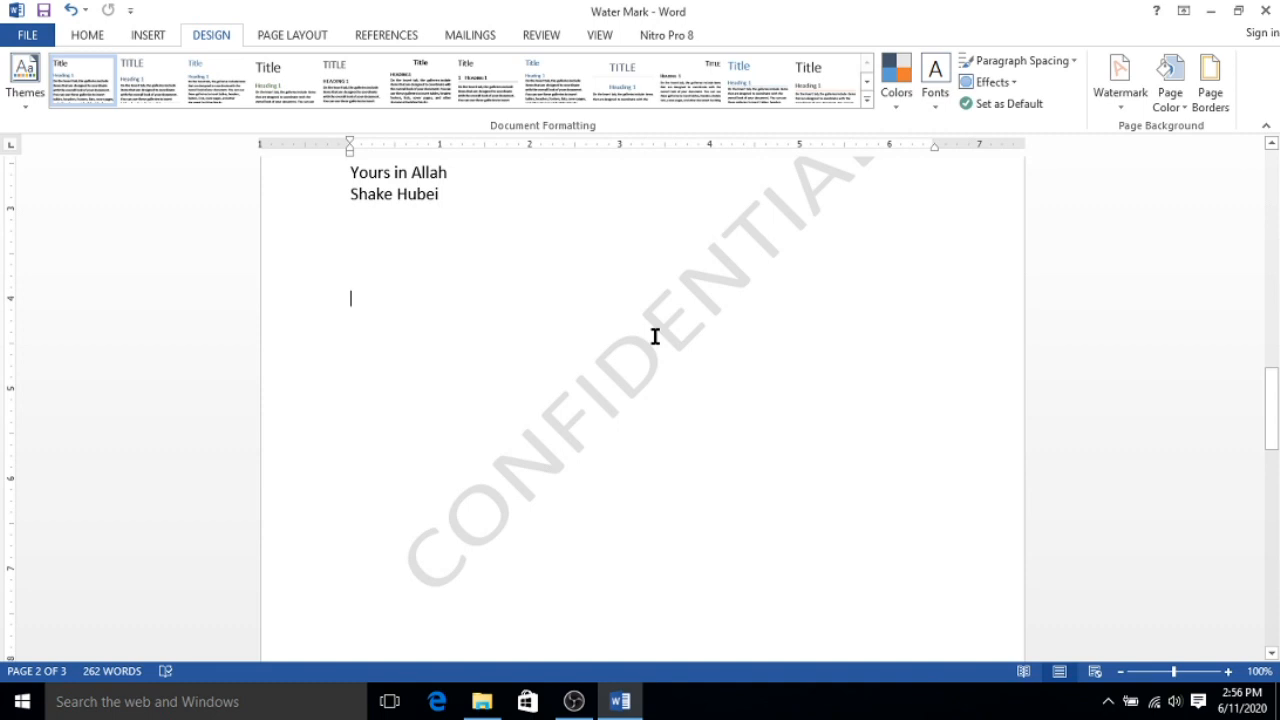
pyautogui.click(643, 351)
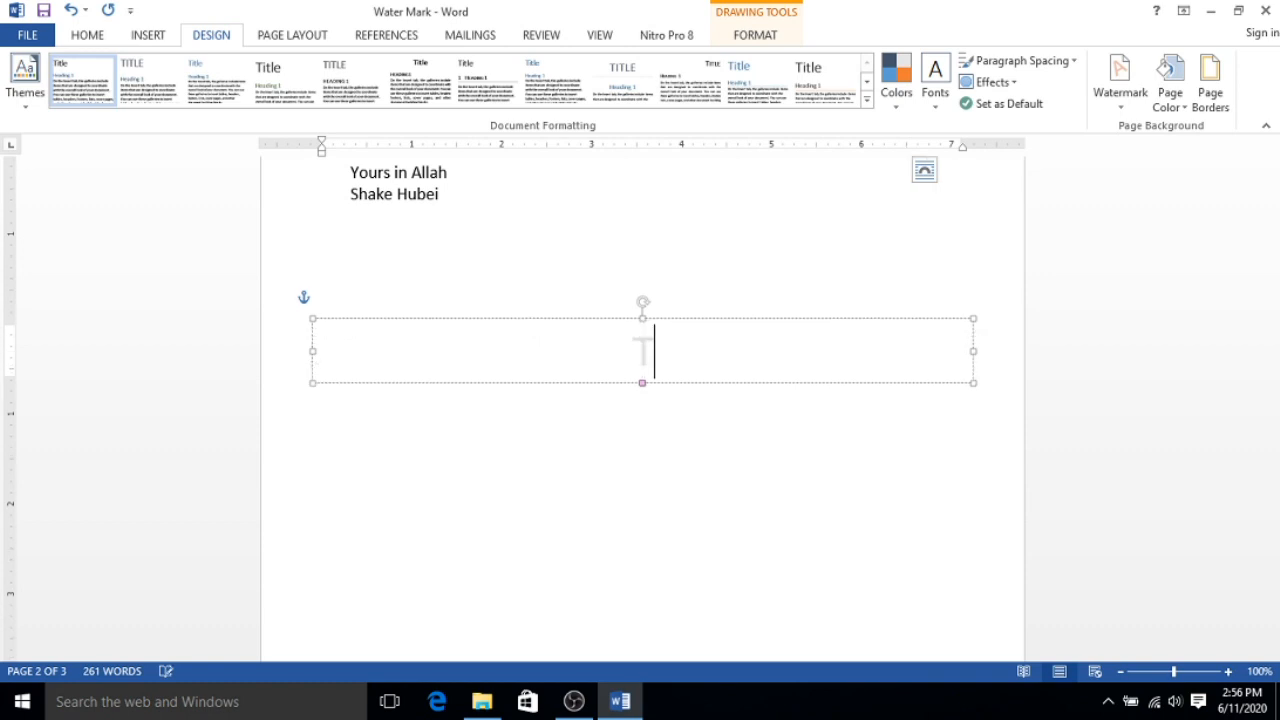
# Step: Type 'Teacher Charles' as the watermark text and finish editing the text box
pyautogui.write('Teac')
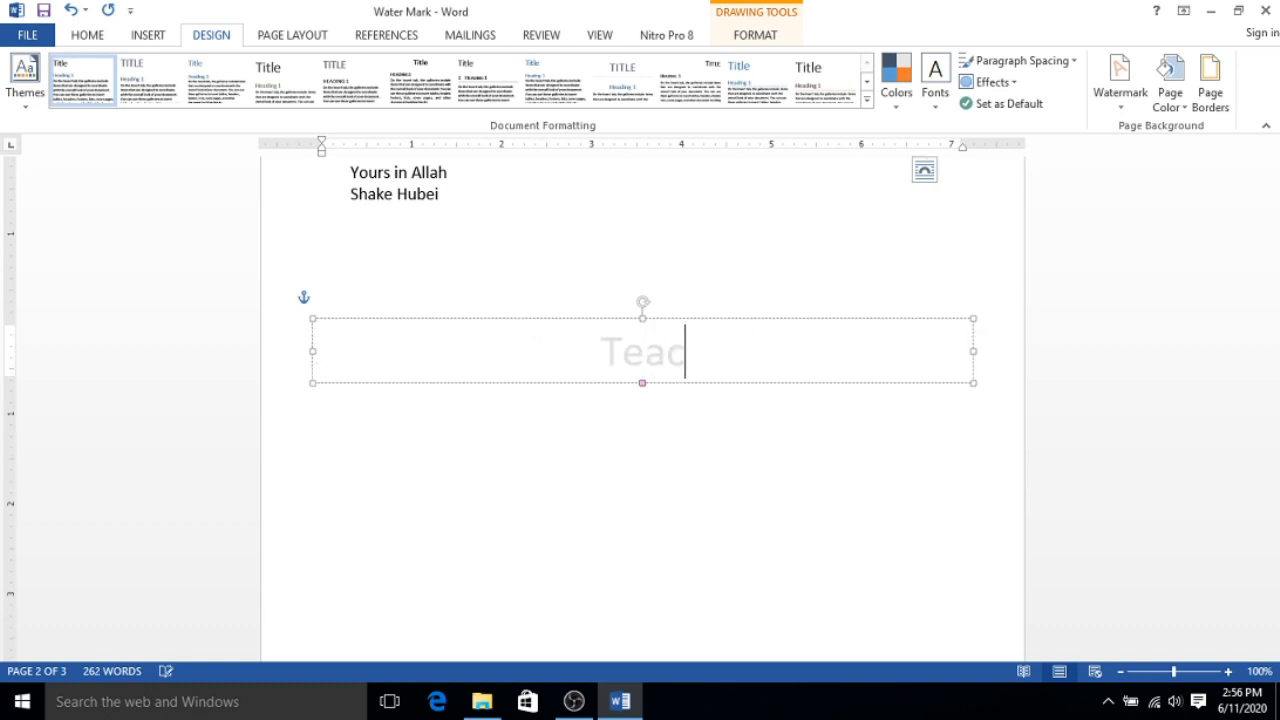
pyautogui.write('her C')
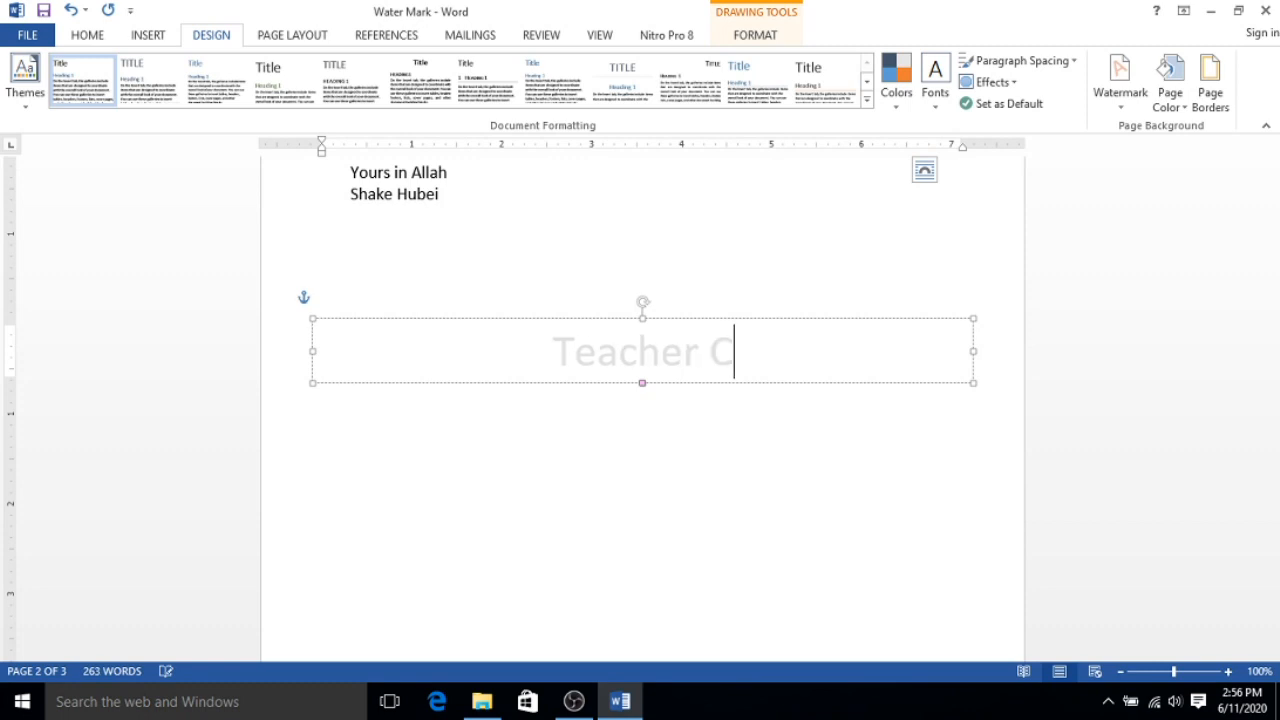
pyautogui.write('harle')
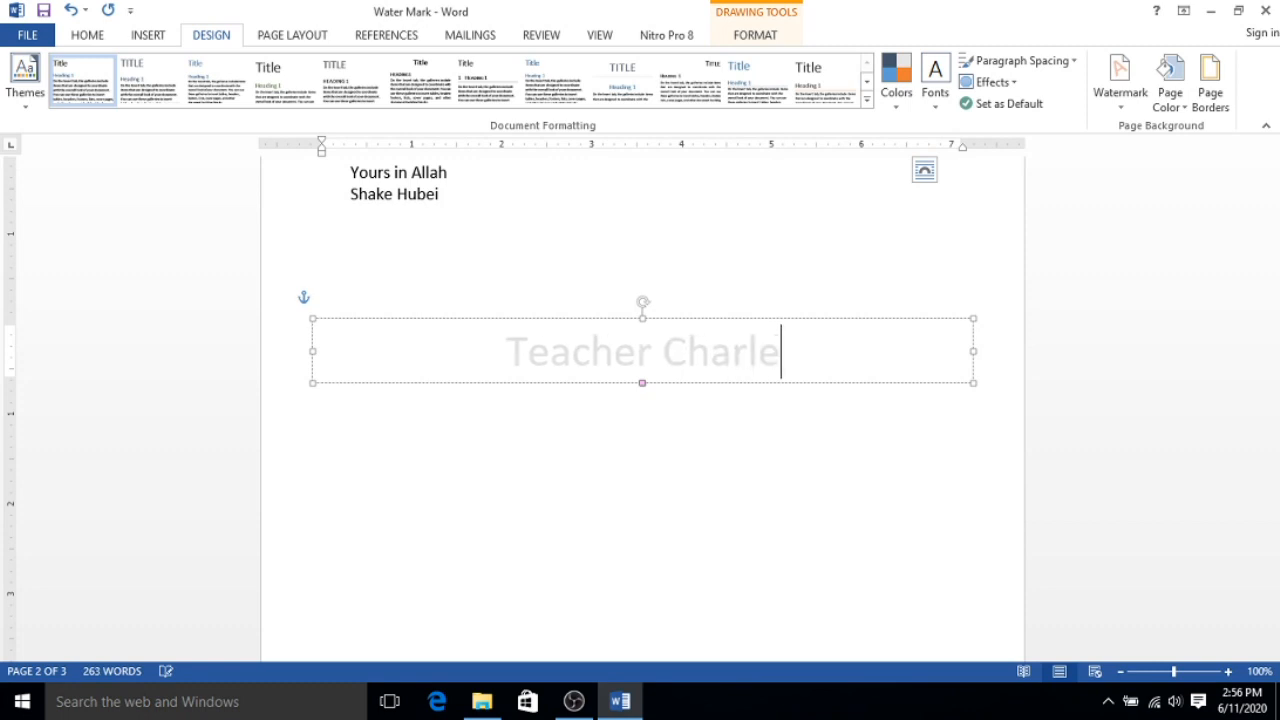
pyautogui.write('s')
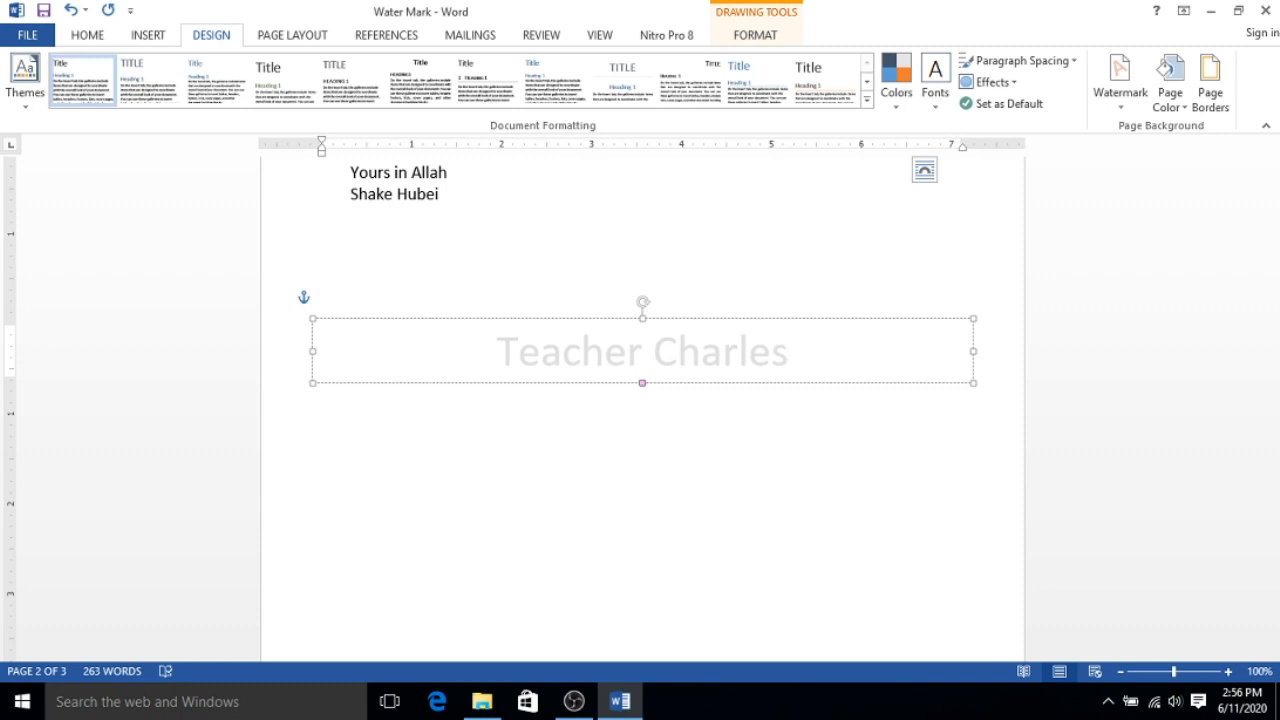
pyautogui.click(790, 351)
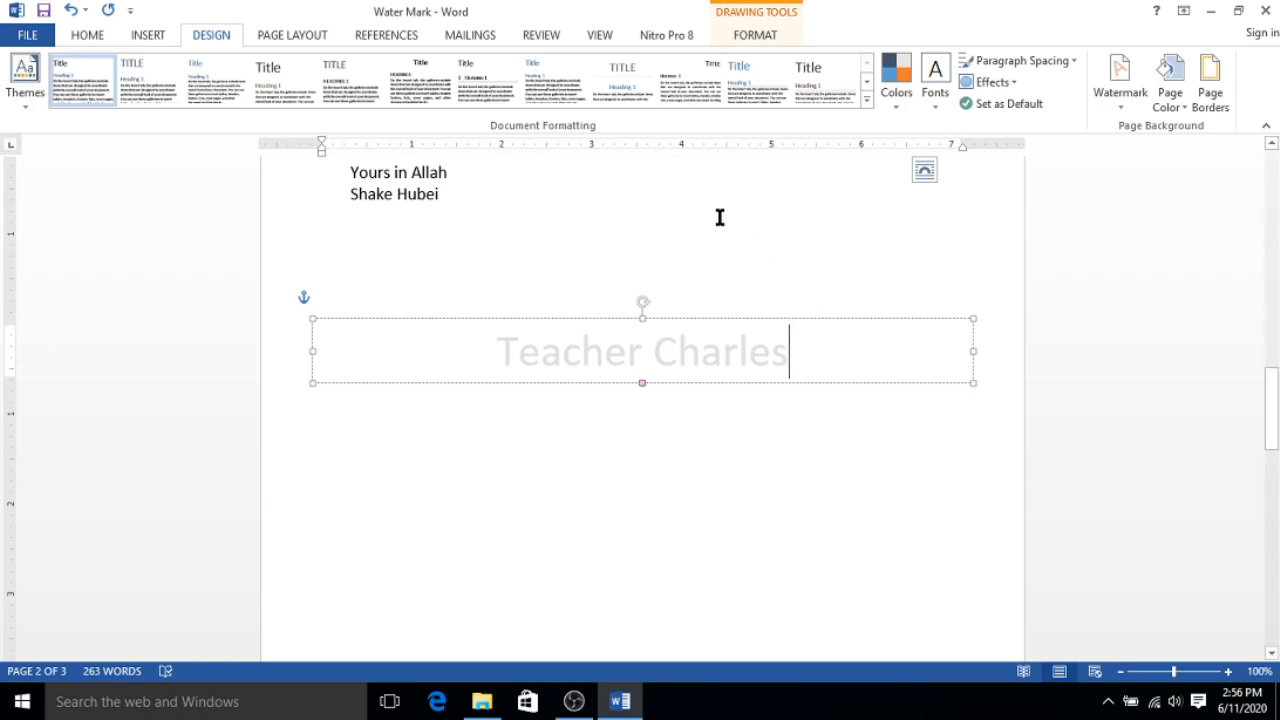
# Step: Scroll through the document to confirm the 'Teacher Charles' watermark appears only on page 2
pyautogui.scroll(-3)
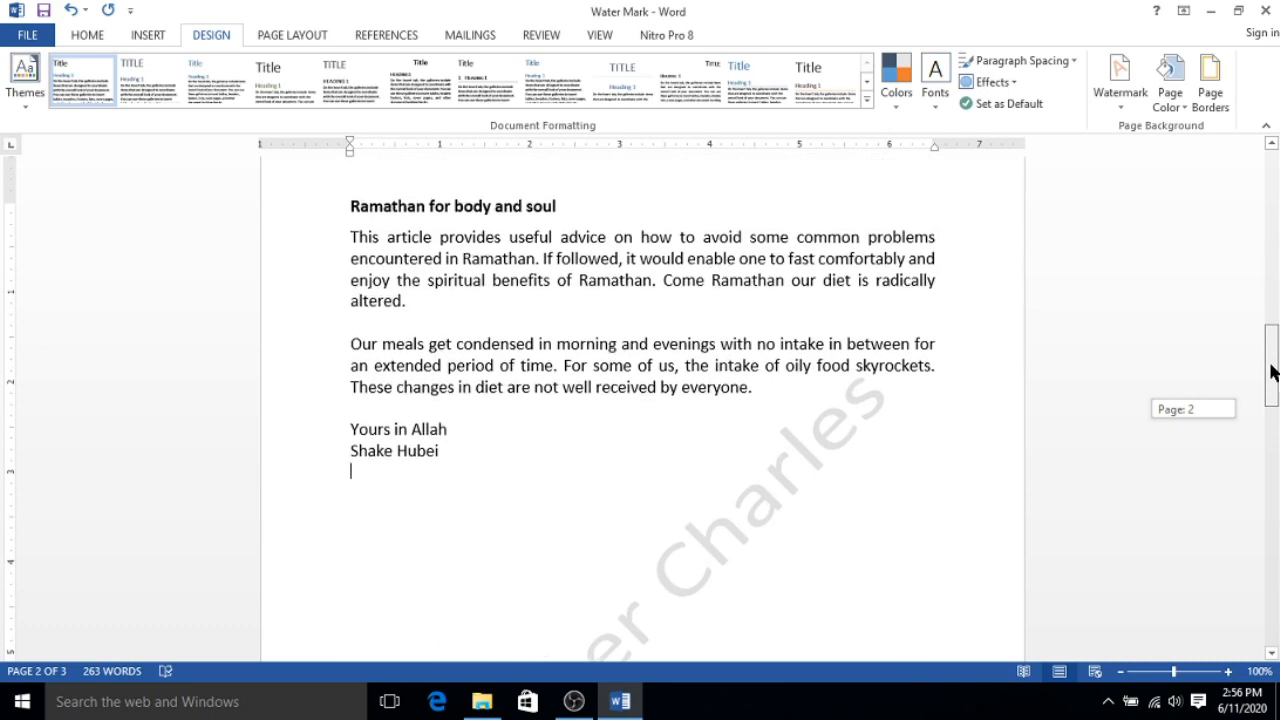
pyautogui.scroll(-3)
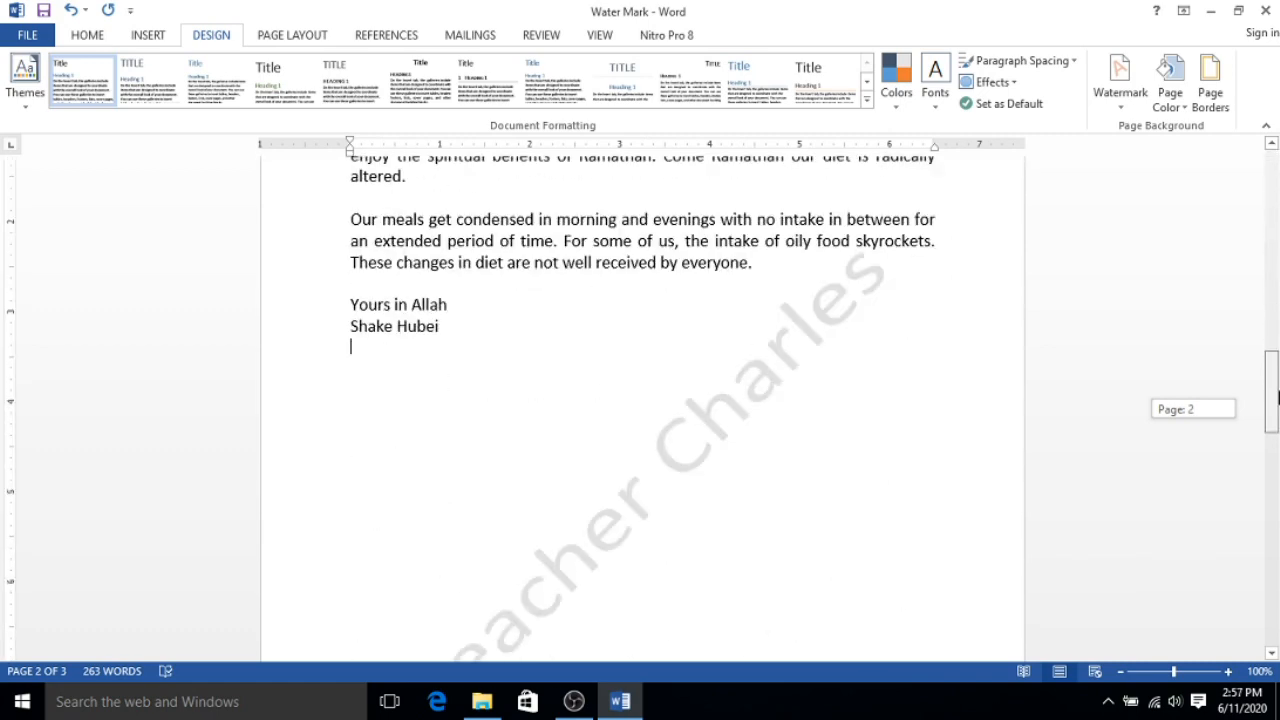
pyautogui.scroll(-3)
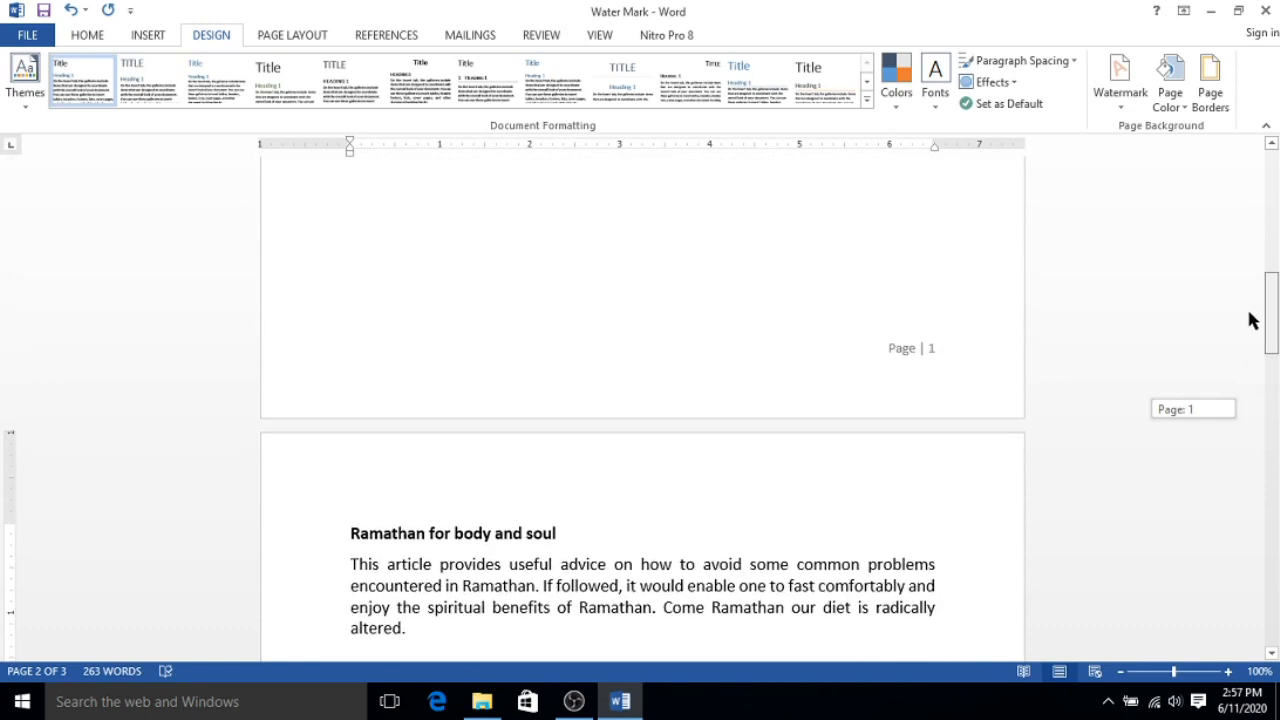
pyautogui.scroll(-3)
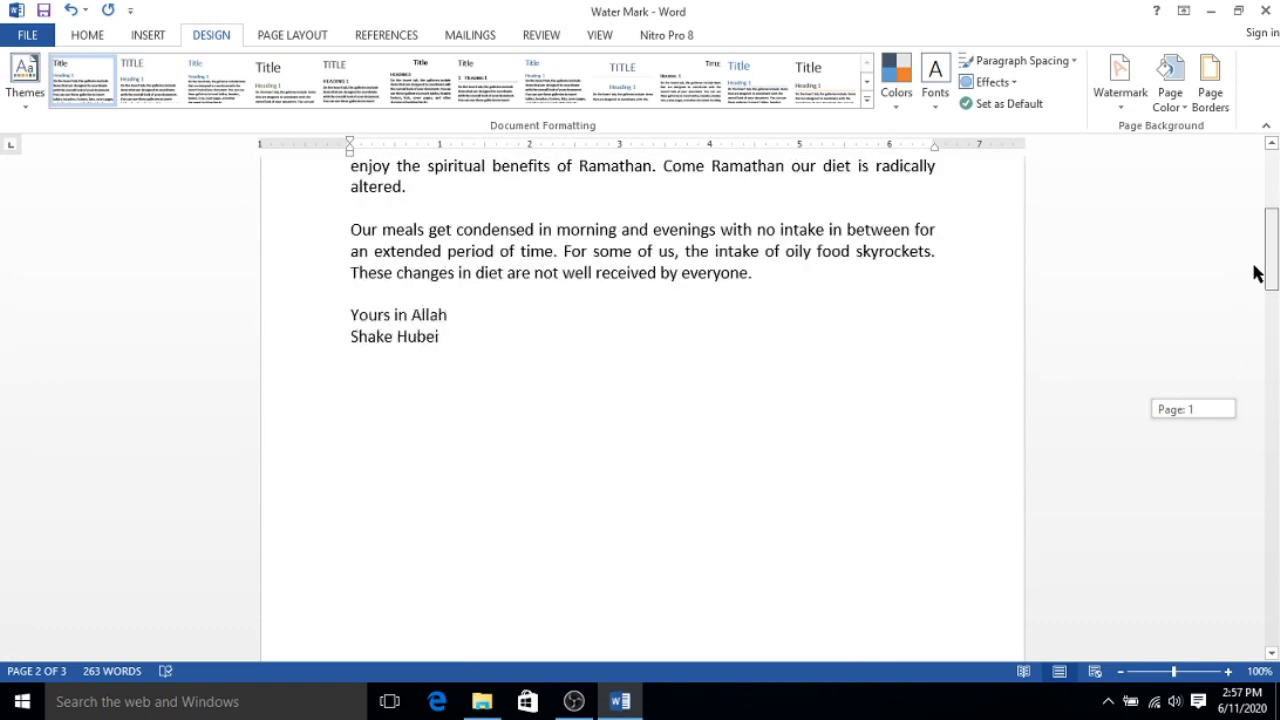